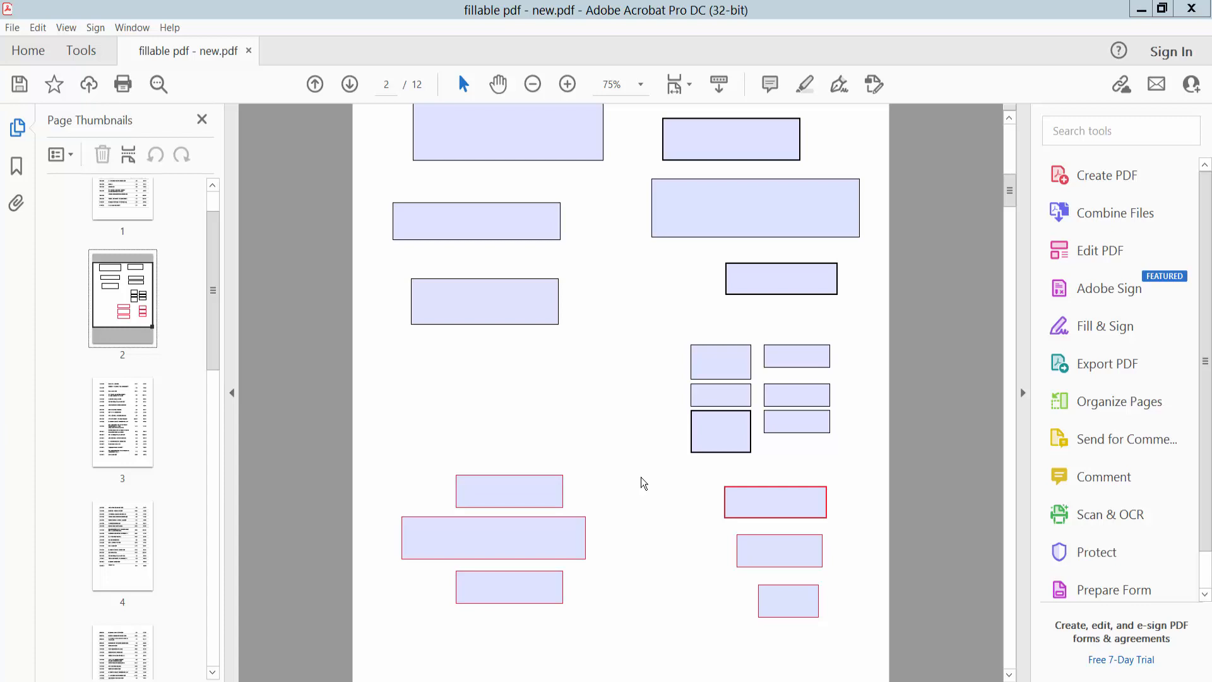
pyautogui.moveTo(626, 16)
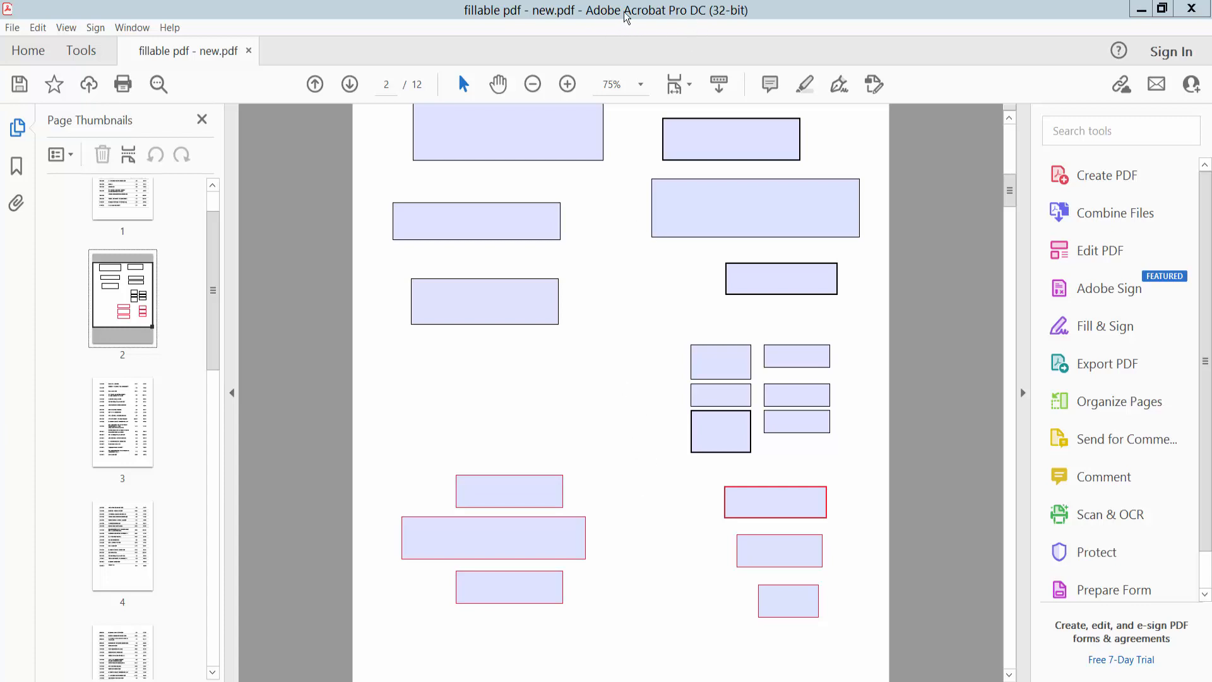
# - Go to the Tools page to reach Prepare Form for the current PDF
pyautogui.scroll(-3)
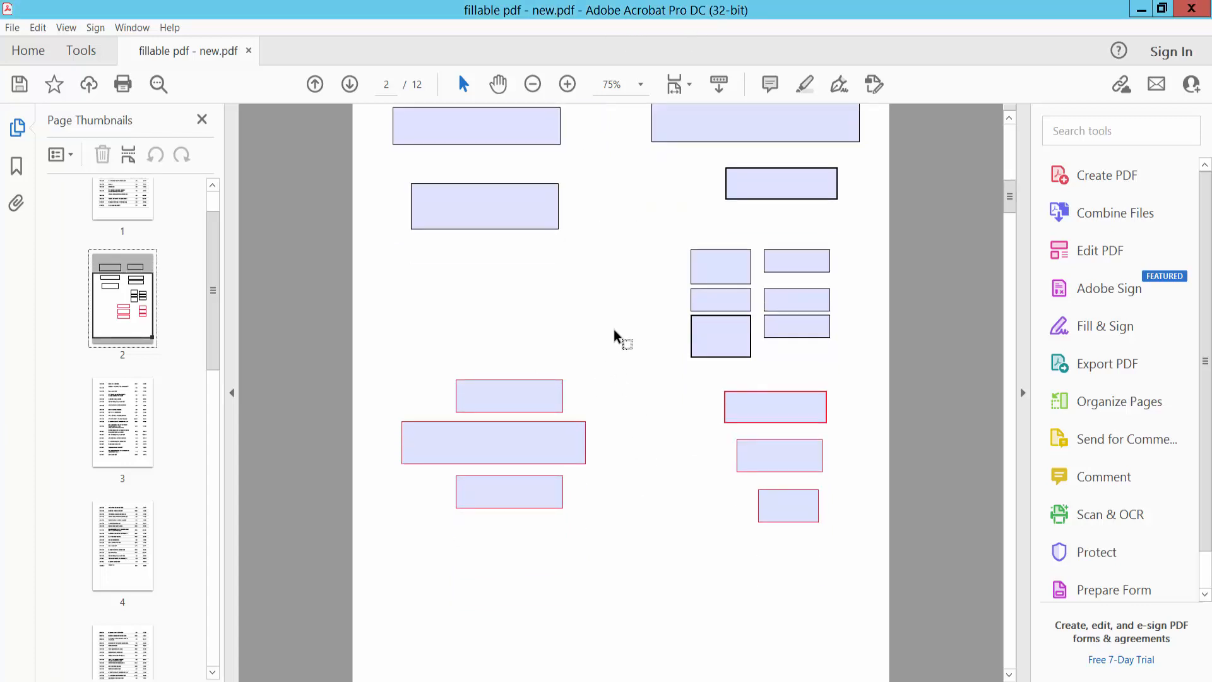
pyautogui.click(81, 50)
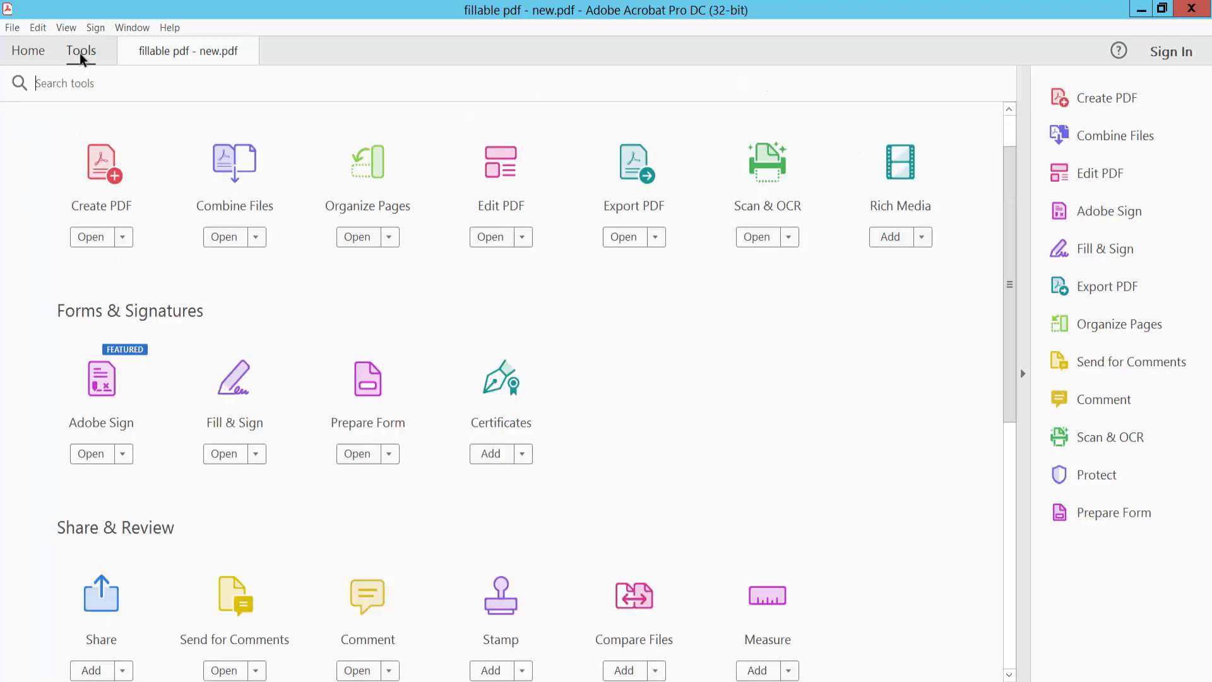
pyautogui.moveTo(371, 397)
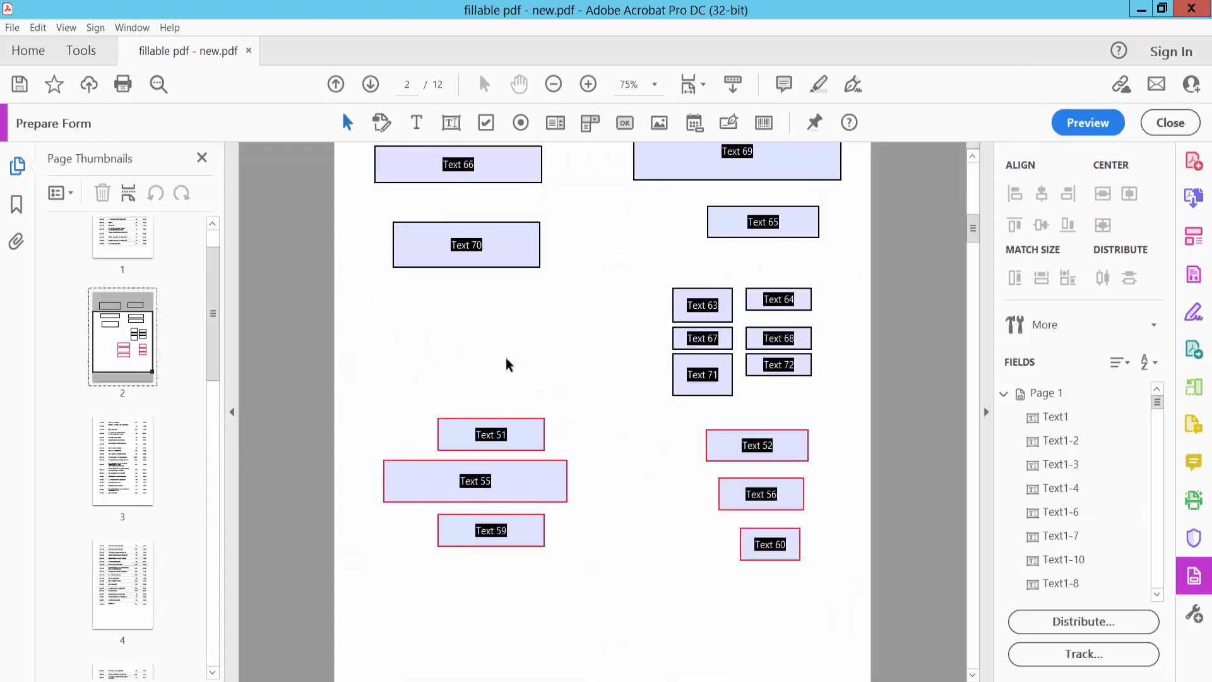
pyautogui.moveTo(346, 132)
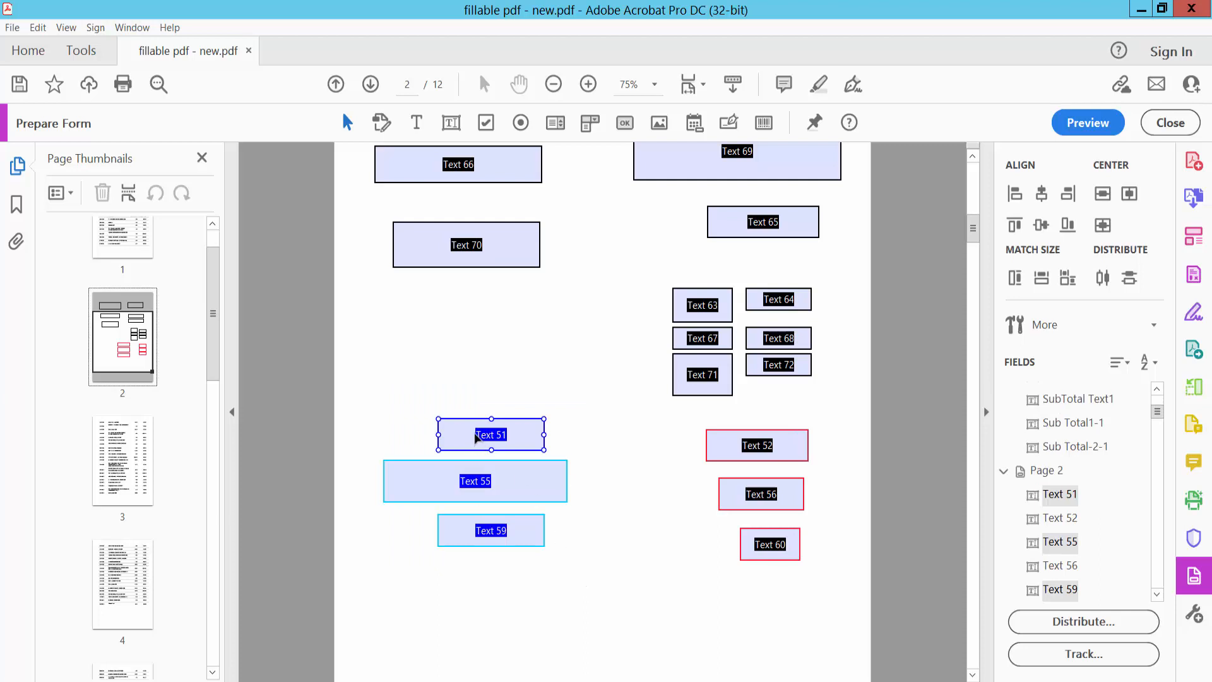
# - Bring up the context menu for the selected group Text 51, 55 and 59
pyautogui.rightClick(491, 434)
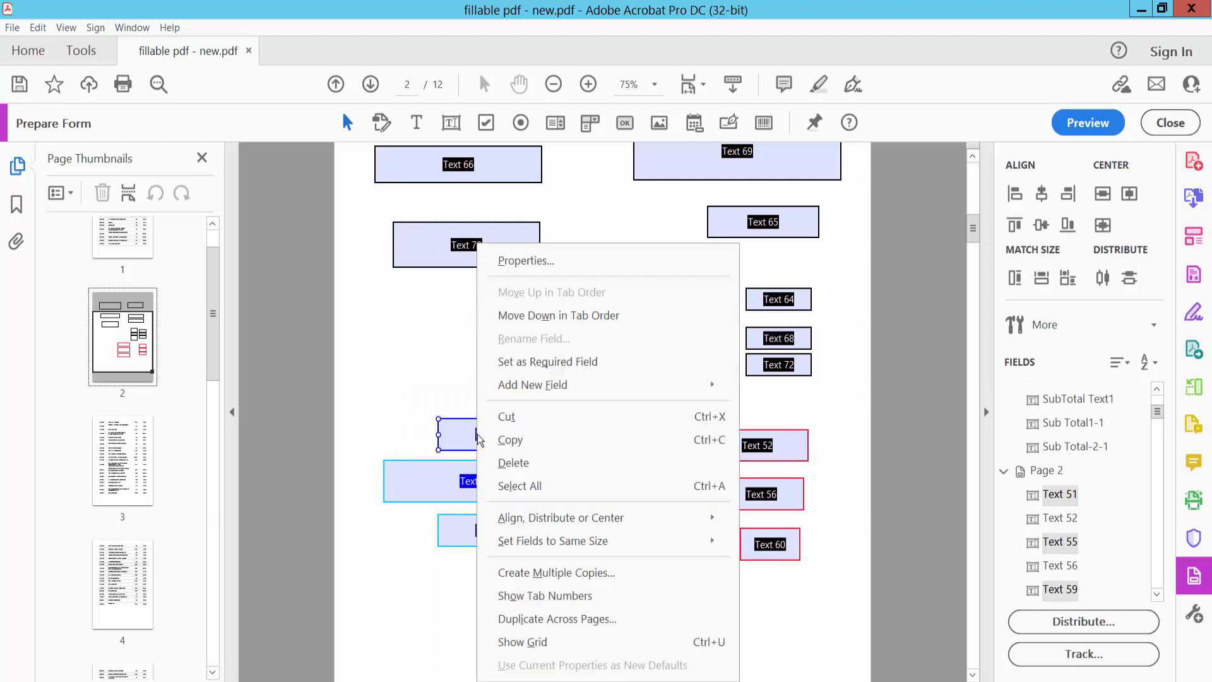
pyautogui.moveTo(560, 517)
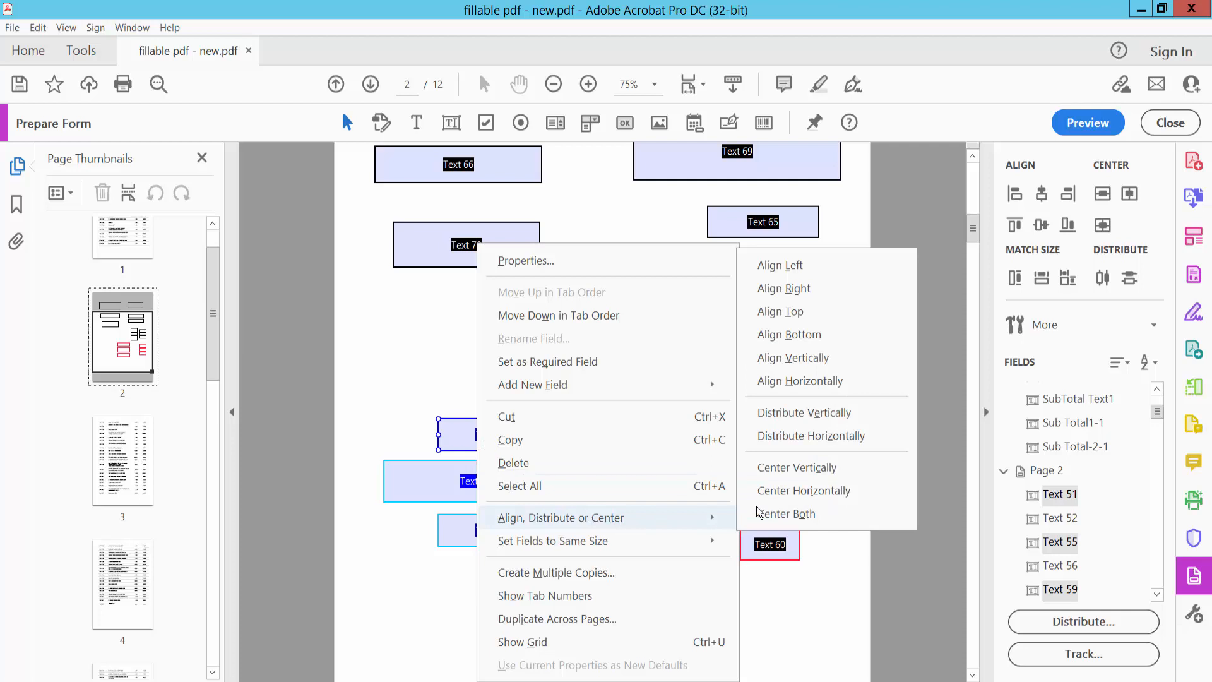
pyautogui.moveTo(811, 408)
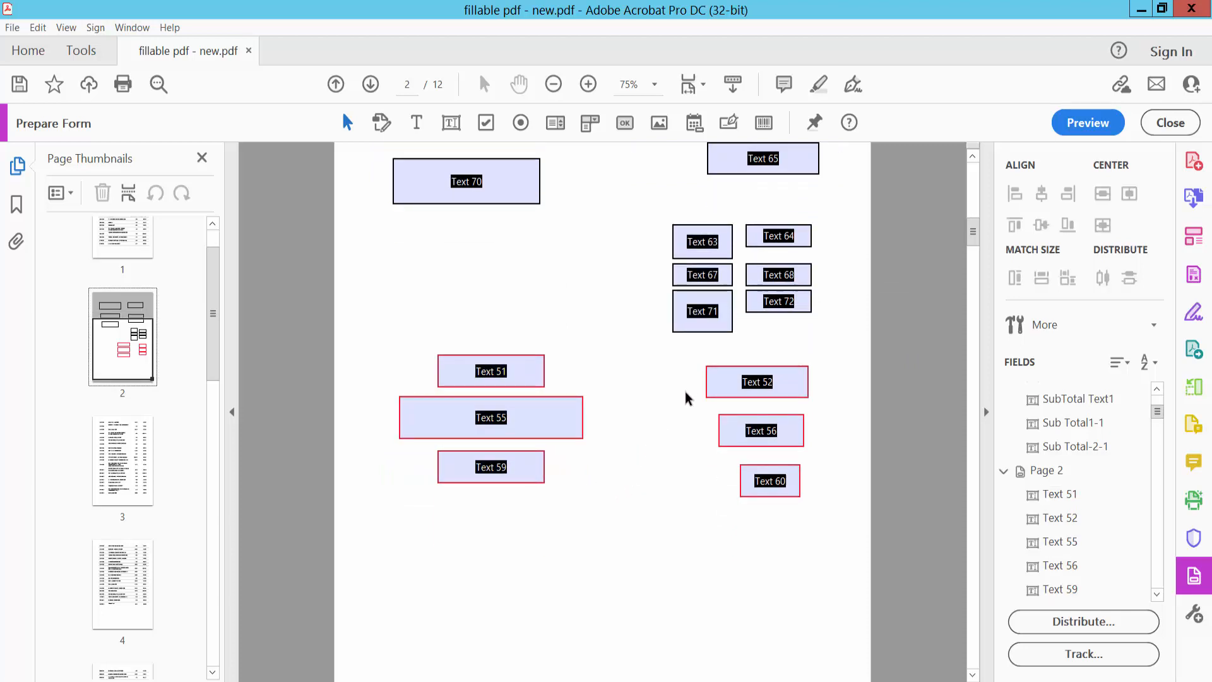
pyautogui.moveTo(346, 124)
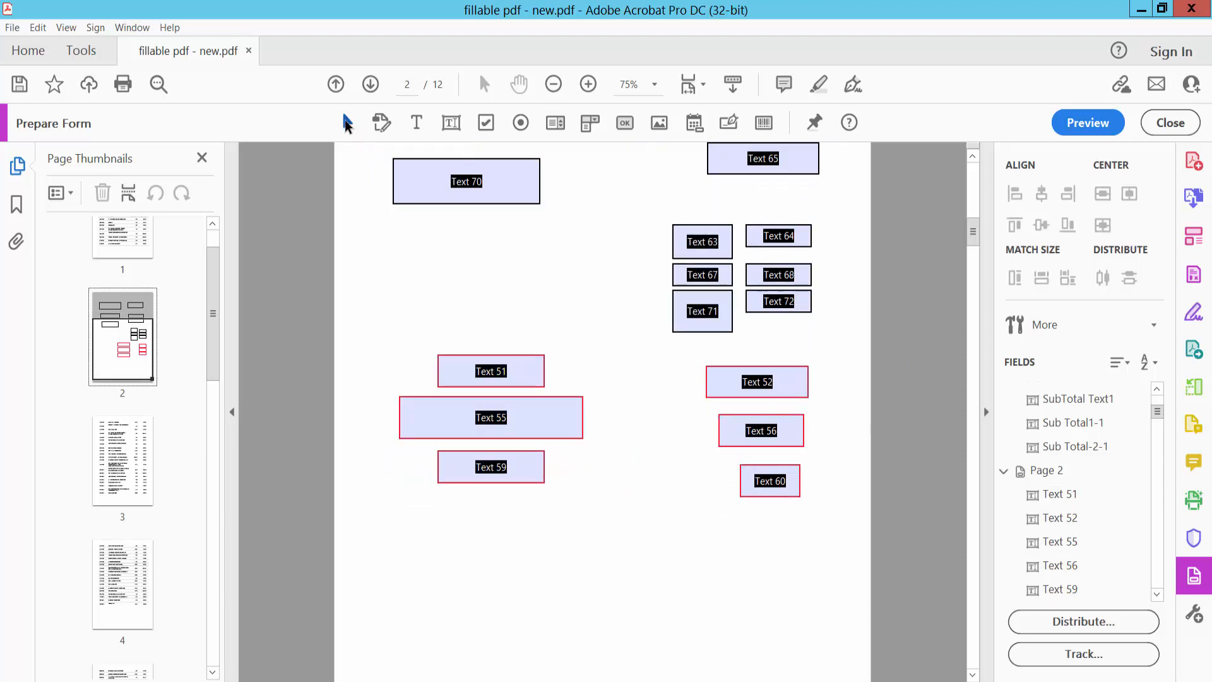
# - Marquee-select Text 52, 56 and 60 and center them on one vertical line
pyautogui.moveTo(688, 352); pyautogui.dragTo(823, 525)
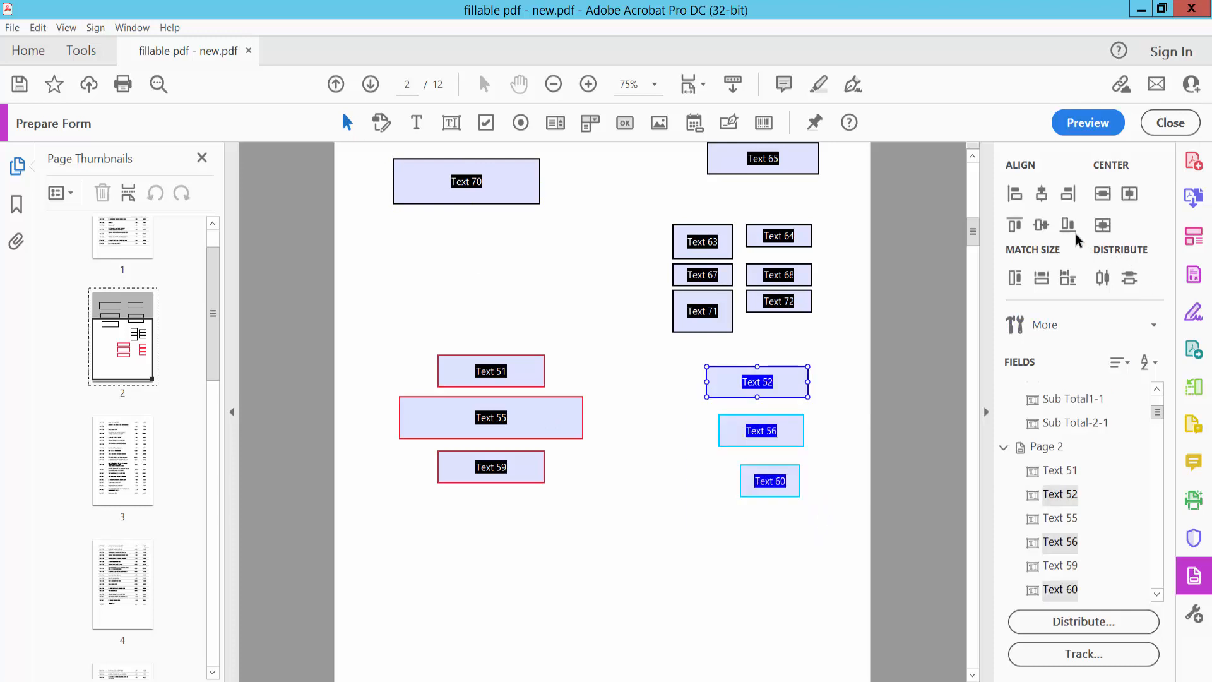
pyautogui.click(1041, 195)
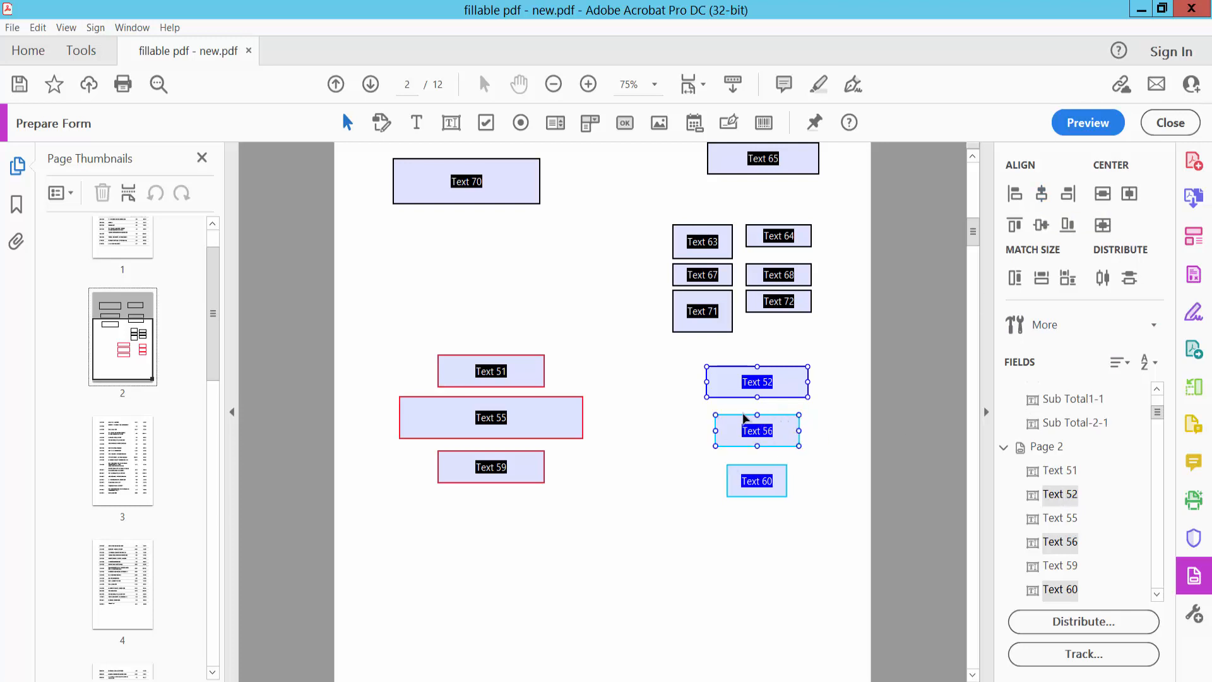
pyautogui.scroll(-3)
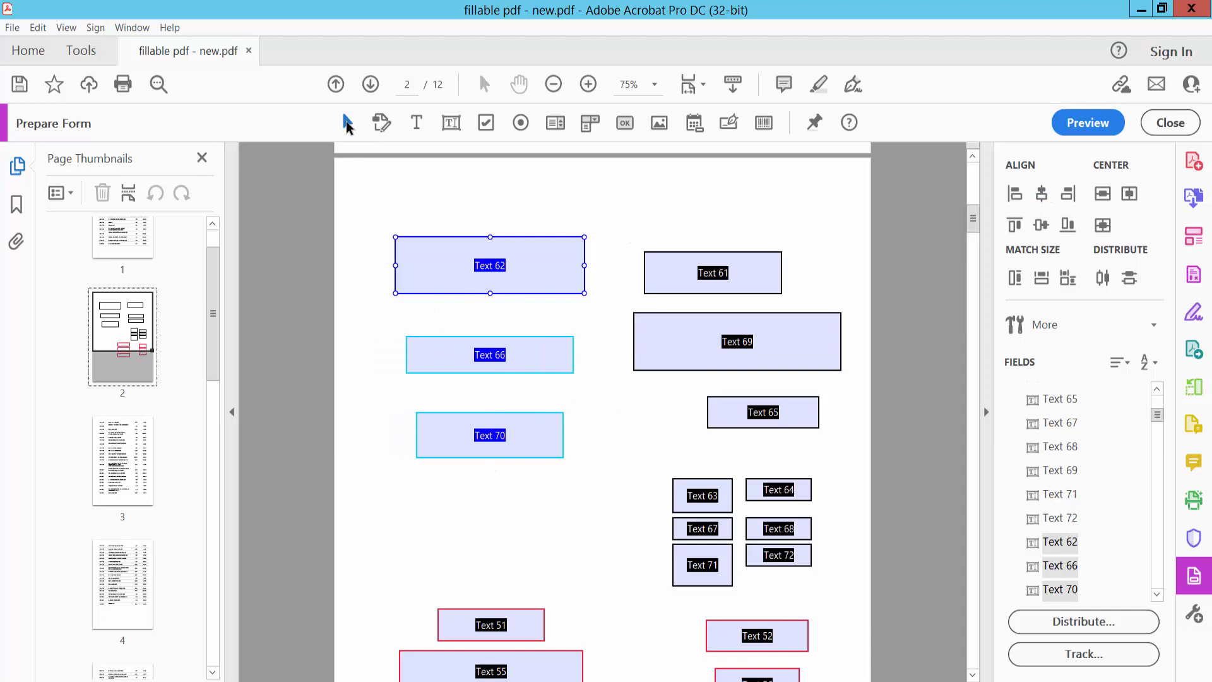
# - Center Text 61, 69 and 65 vertically using Text 61 as the anchor, then deselect
pyautogui.moveTo(632, 224); pyautogui.dragTo(849, 451)
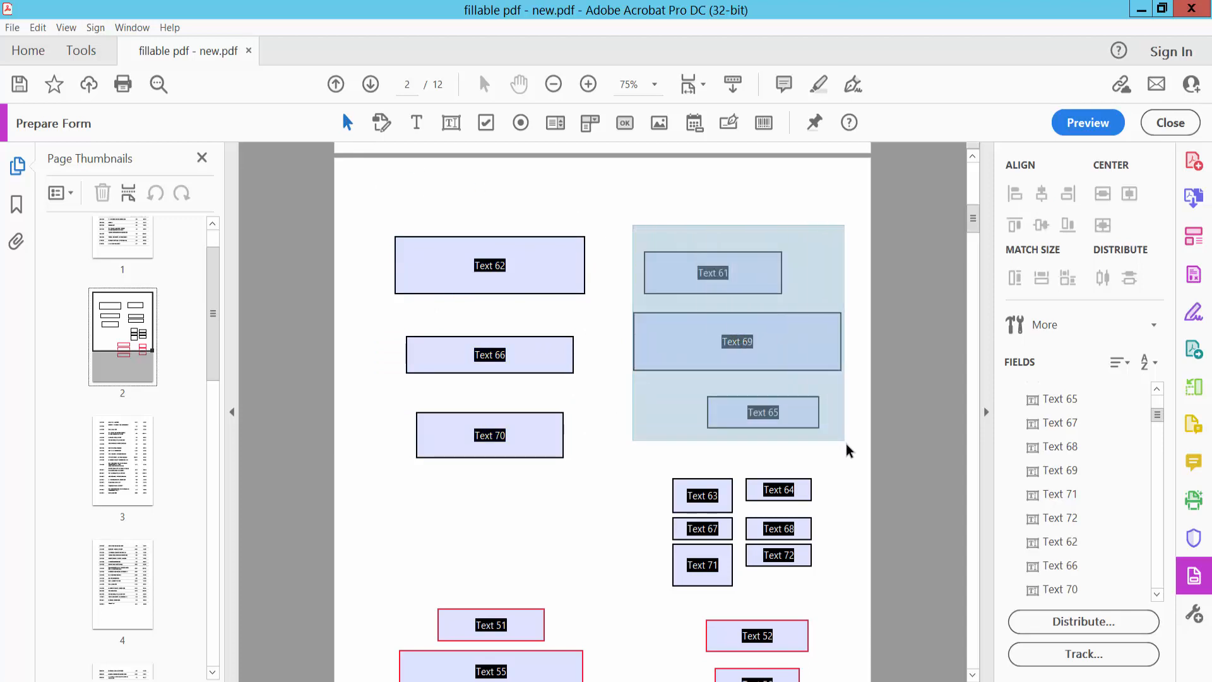
pyautogui.click(712, 272)
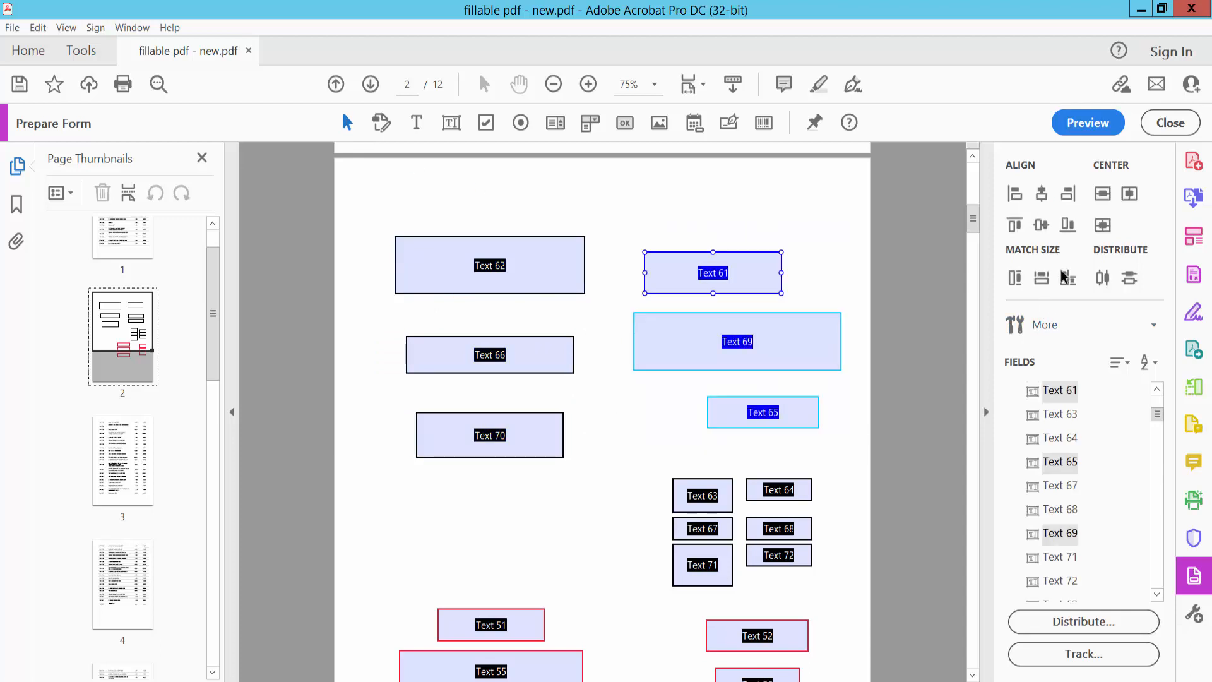
pyautogui.click(1041, 194)
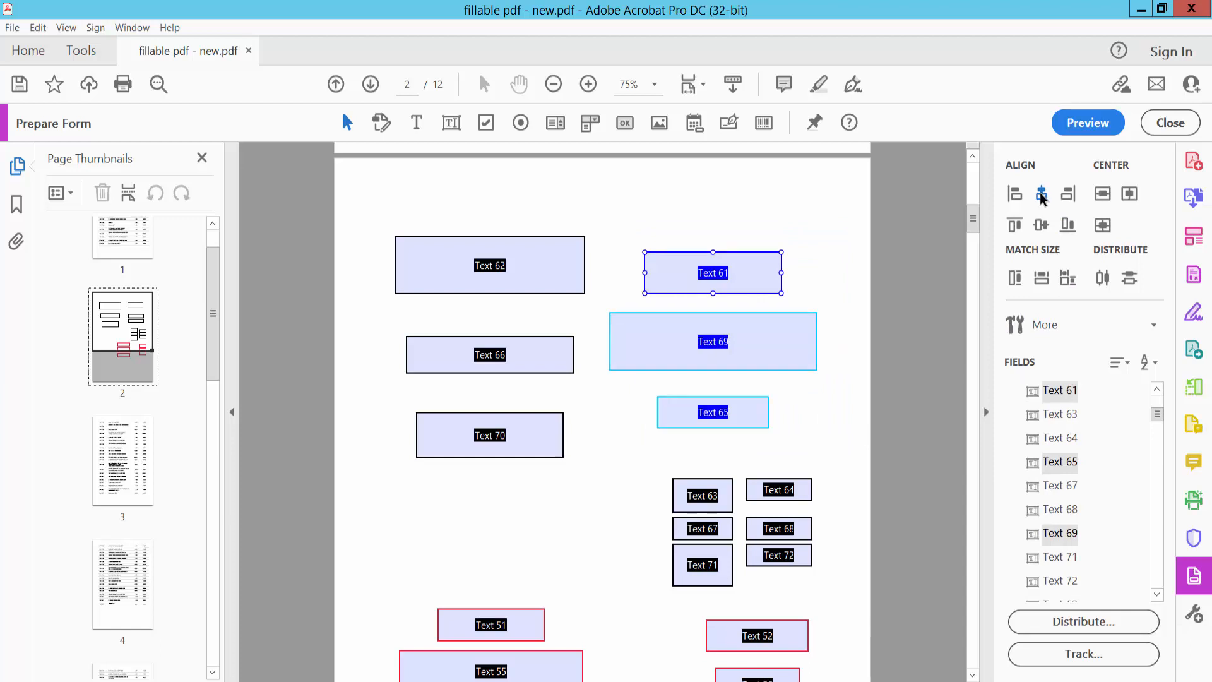
pyautogui.click(820, 386)
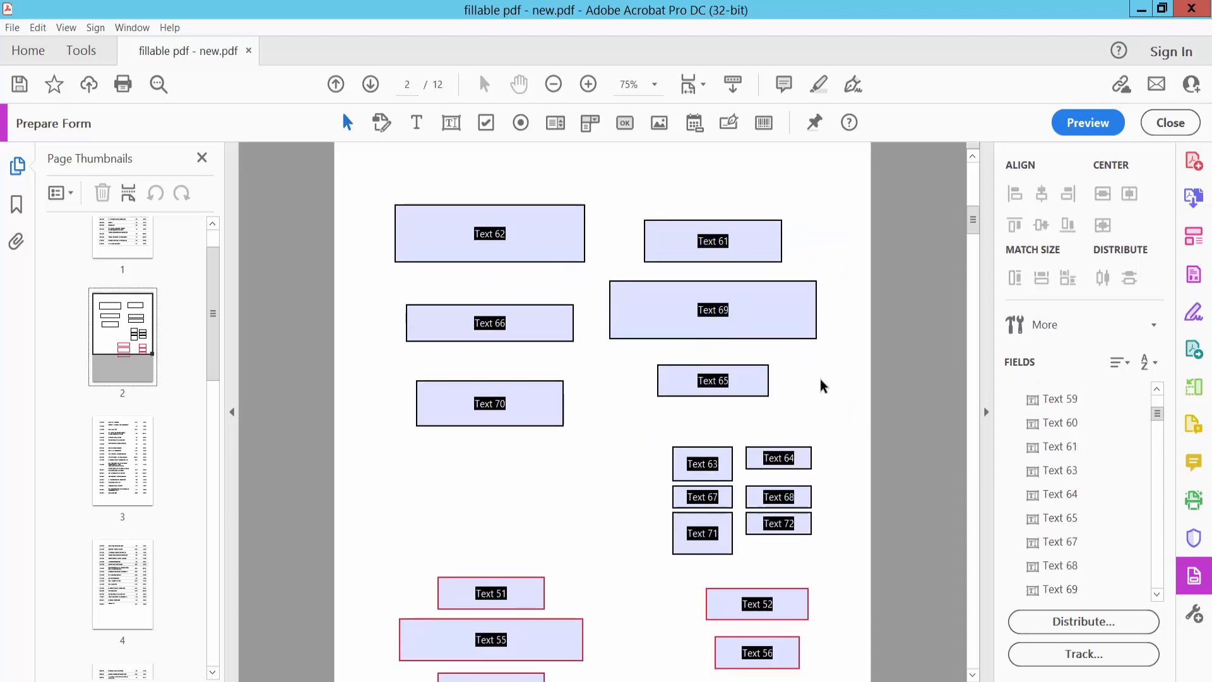
pyautogui.scroll(-3)
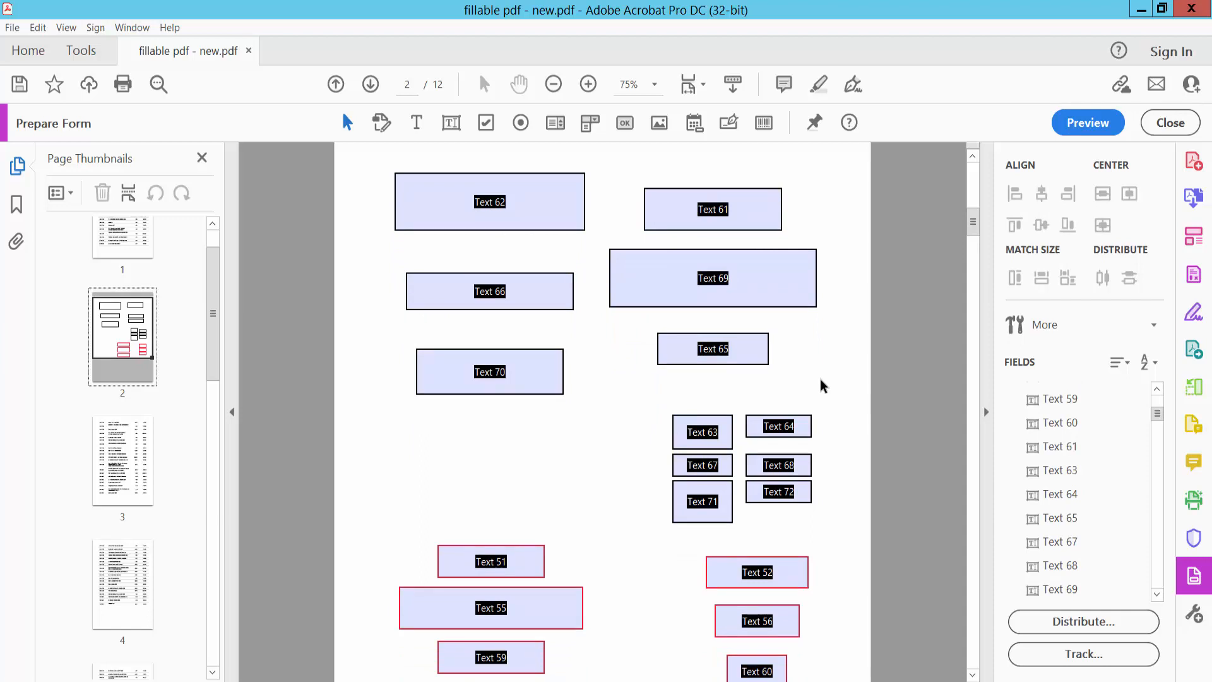